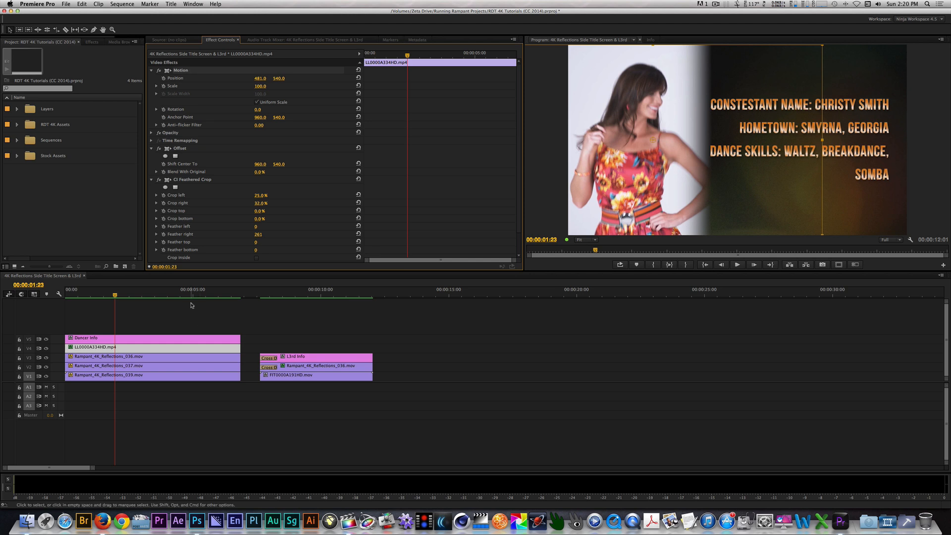
pyautogui.moveTo(190, 309)
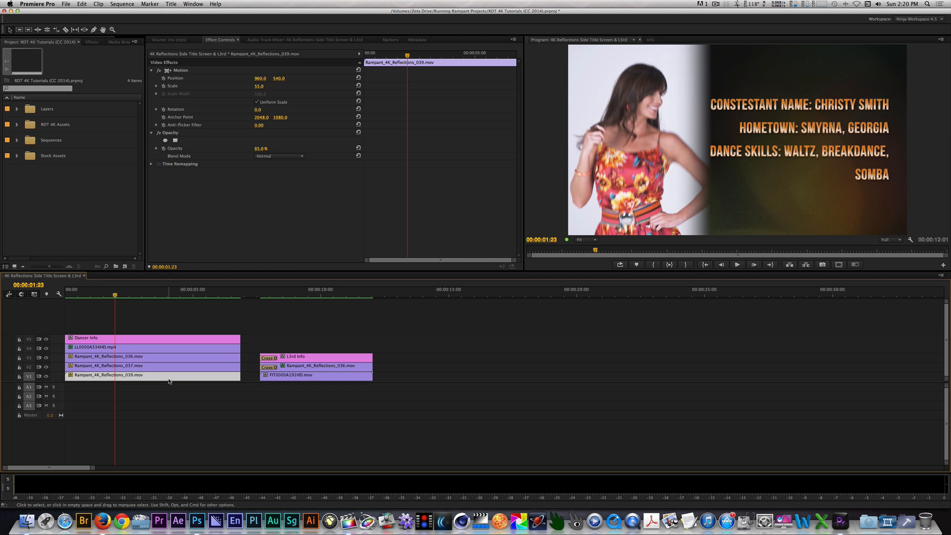
pyautogui.moveTo(171, 376)
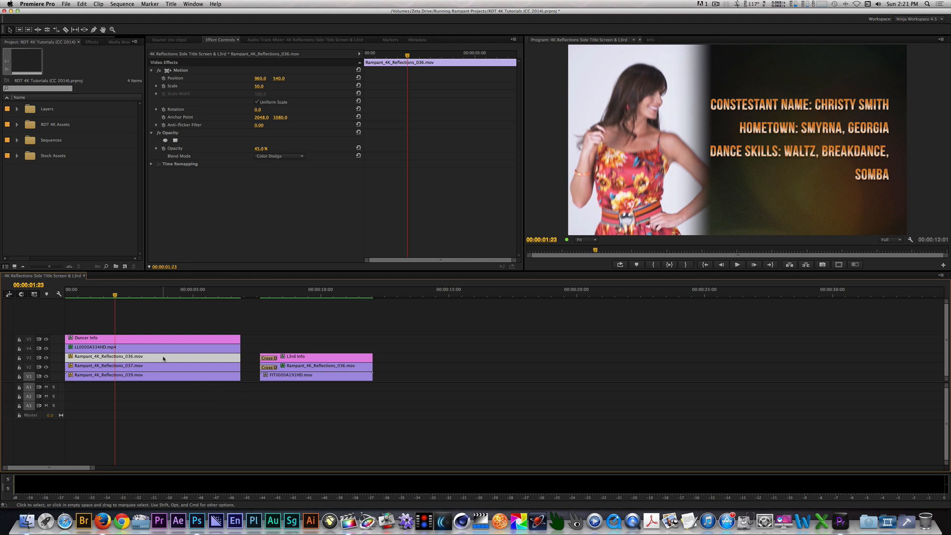
pyautogui.moveTo(167, 337)
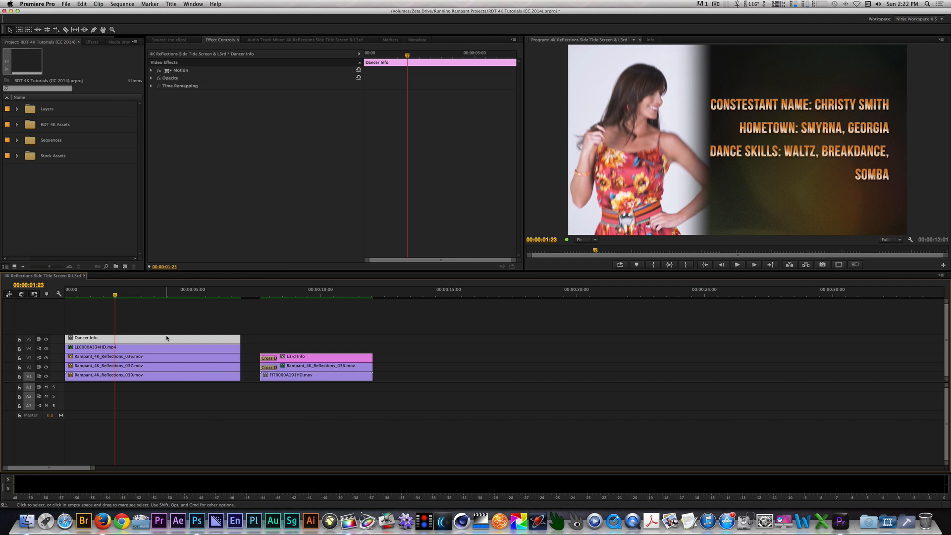
# Step: Select the Sequences event and open the 4K Reflections VH-1 Effect START project
pyautogui.click(316, 294)
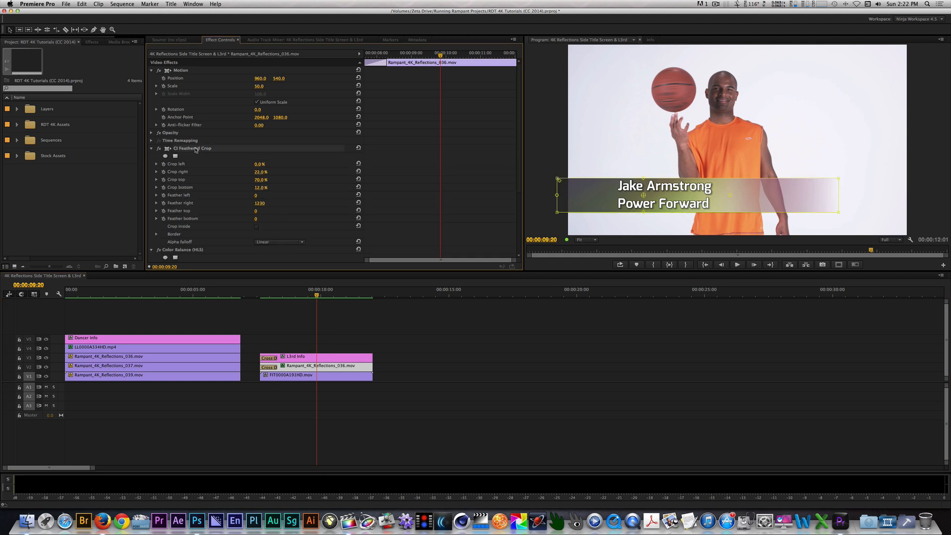
pyautogui.scroll(-3)
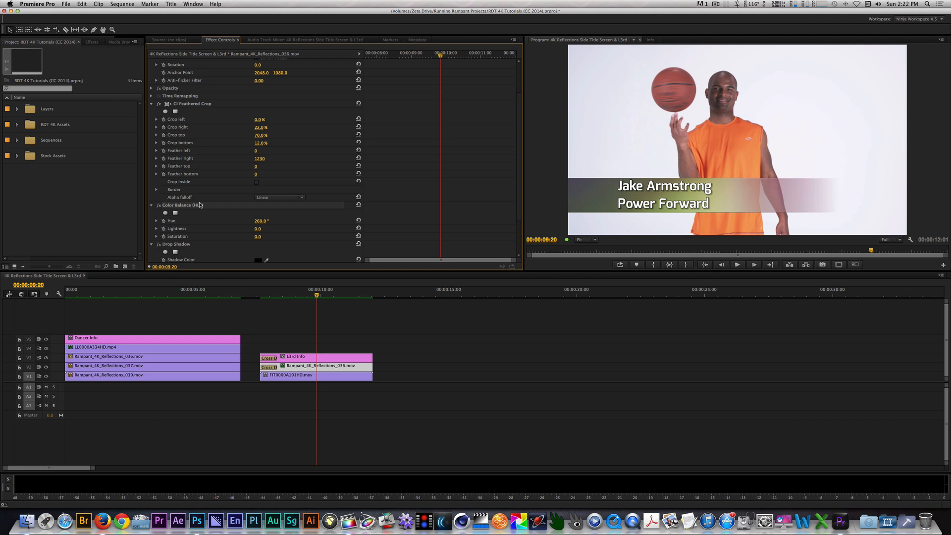
pyautogui.scroll(-3)
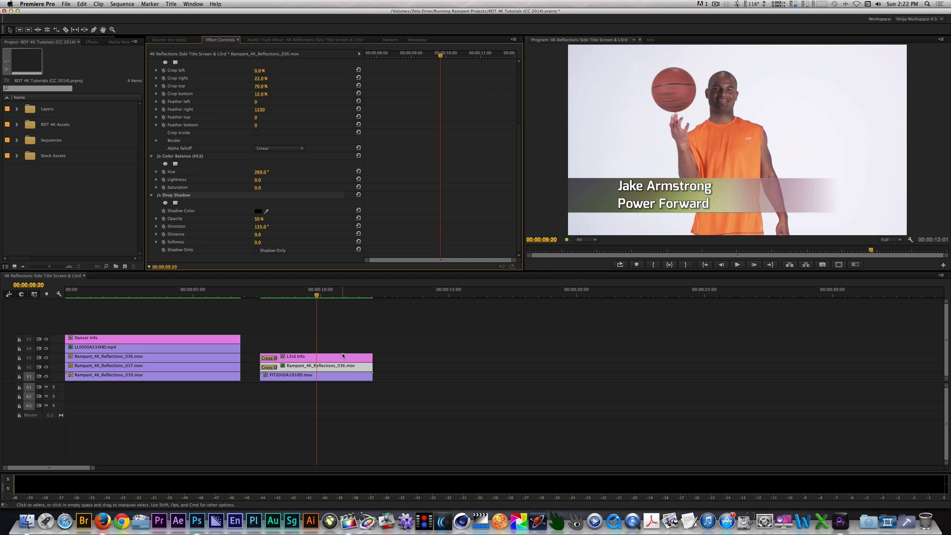
pyautogui.click(294, 356)
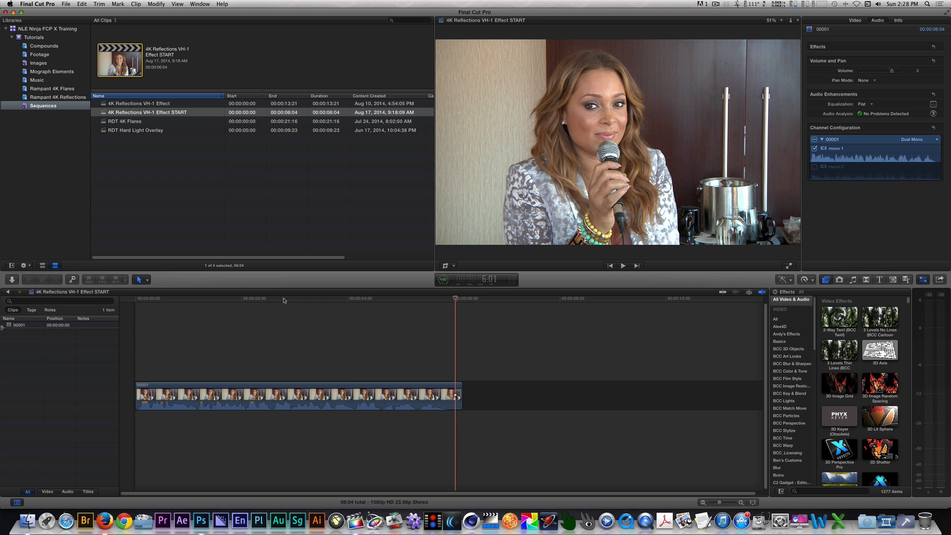
pyautogui.click(65, 4)
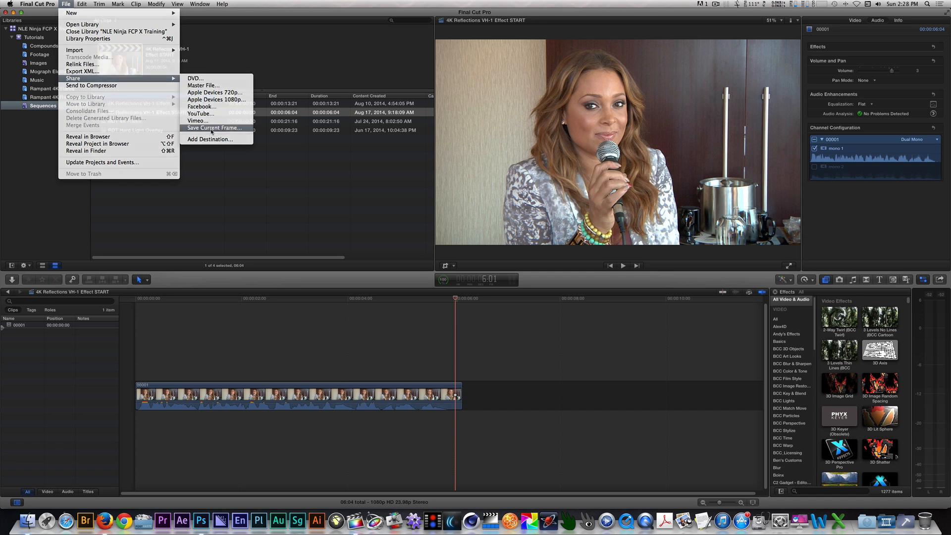
pyautogui.click(213, 128)
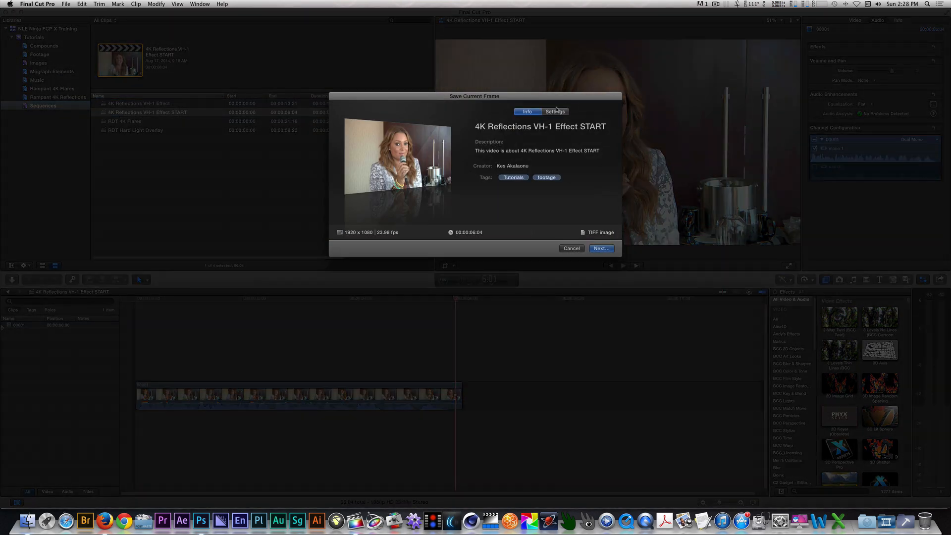
pyautogui.click(555, 112)
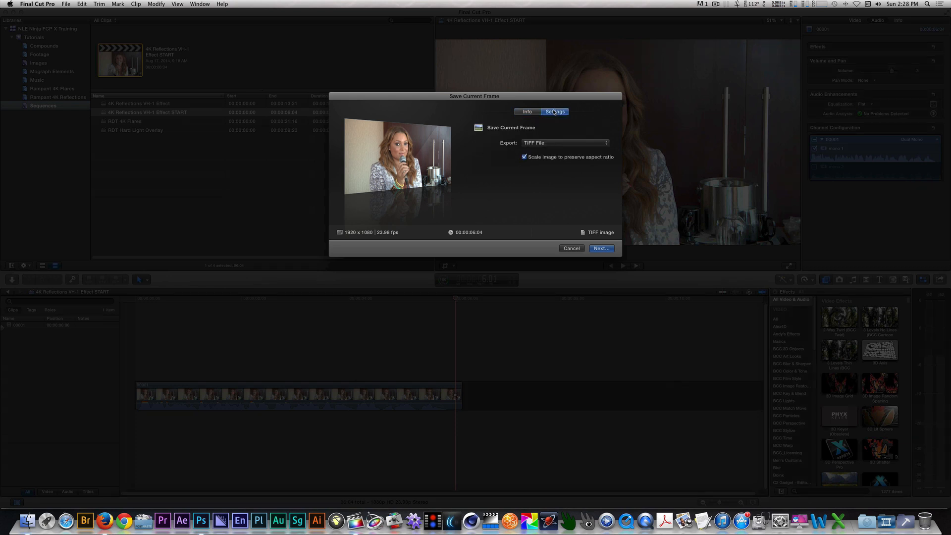
pyautogui.click(563, 143)
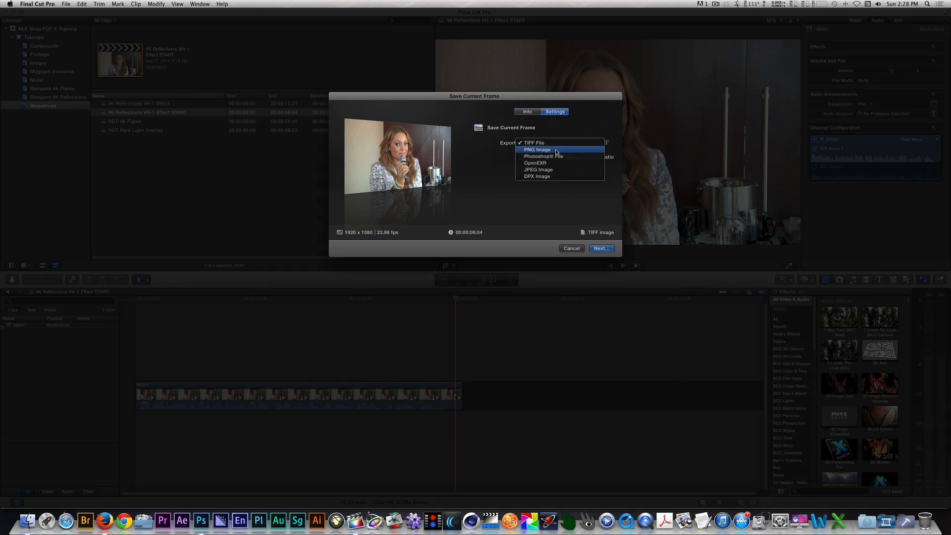
pyautogui.click(537, 149)
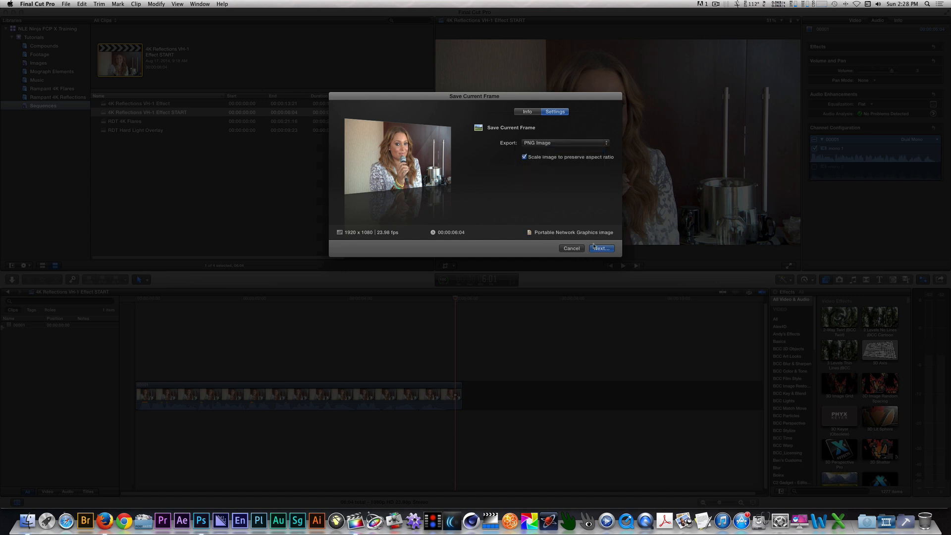
pyautogui.click(600, 247)
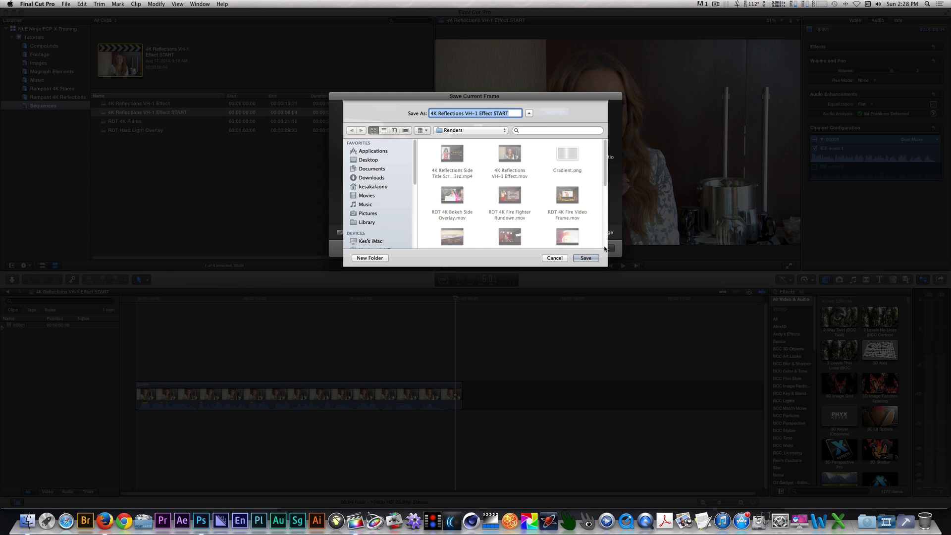
pyautogui.click(553, 111)
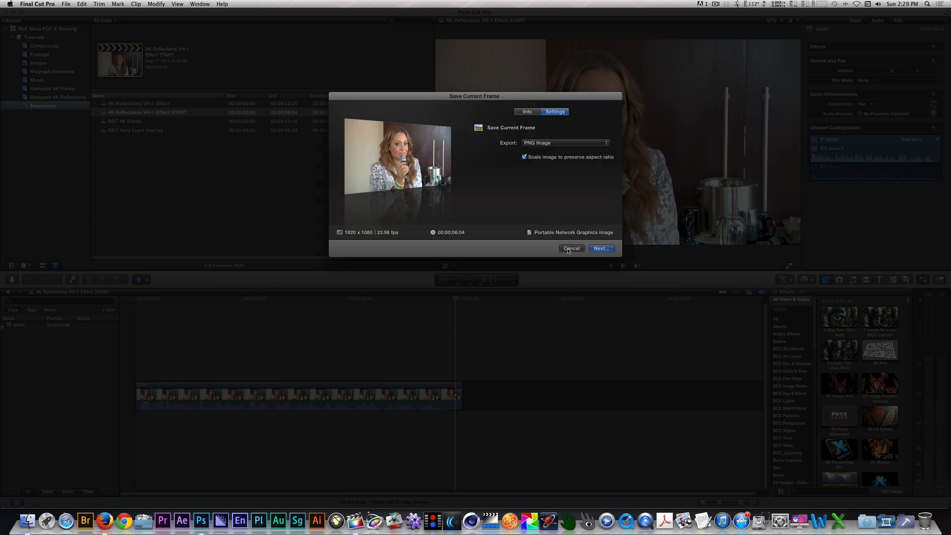
pyautogui.click(571, 247)
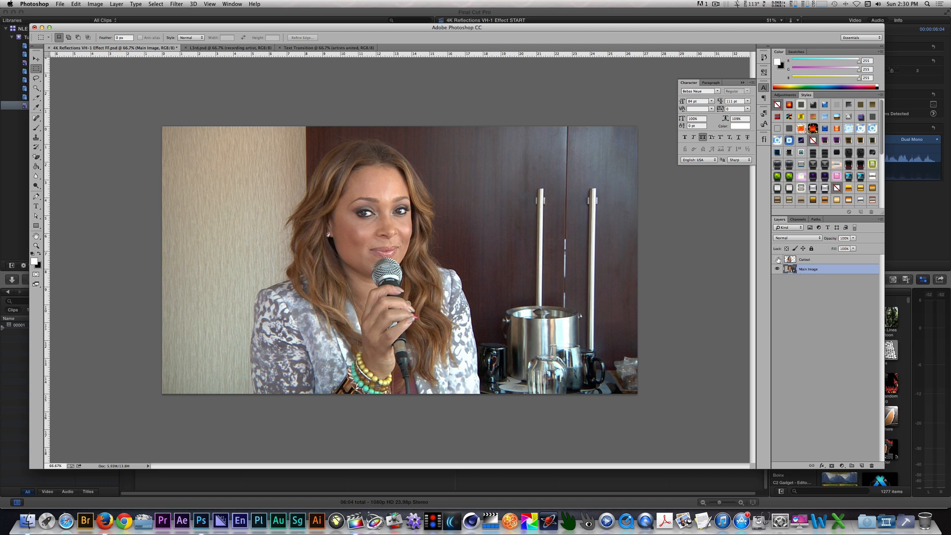
# Step: Inspect the FF.psd Cutout and Main Image layers in Photoshop's layer panel
pyautogui.click(777, 270)
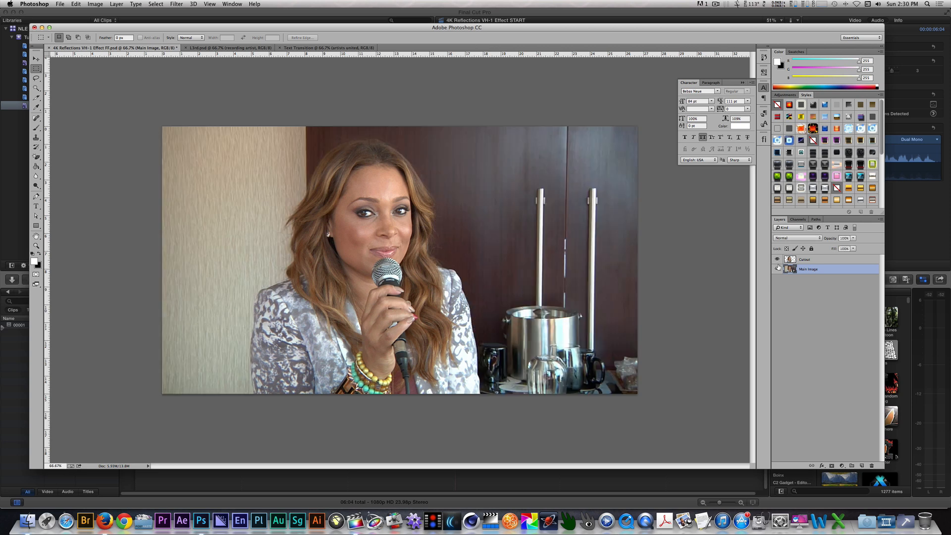
pyautogui.moveTo(776, 259)
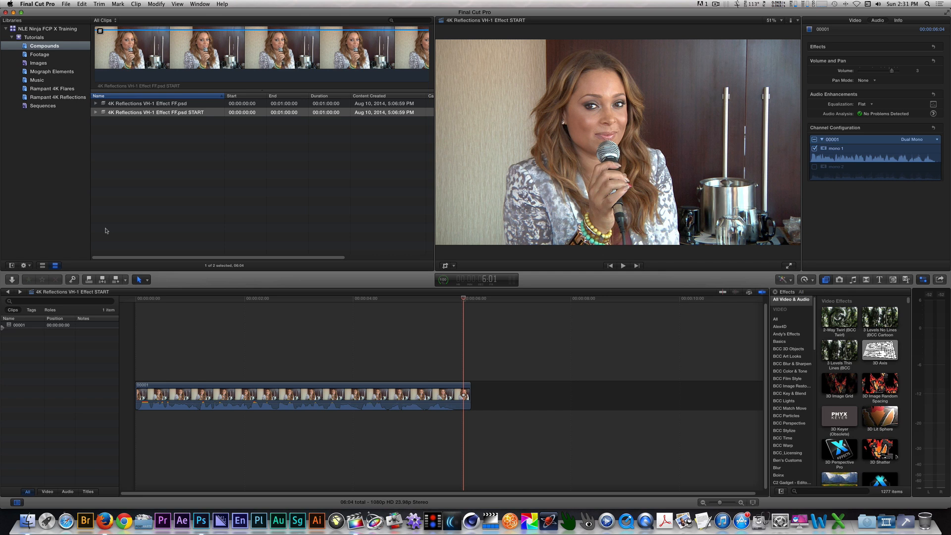
pyautogui.moveTo(90, 148)
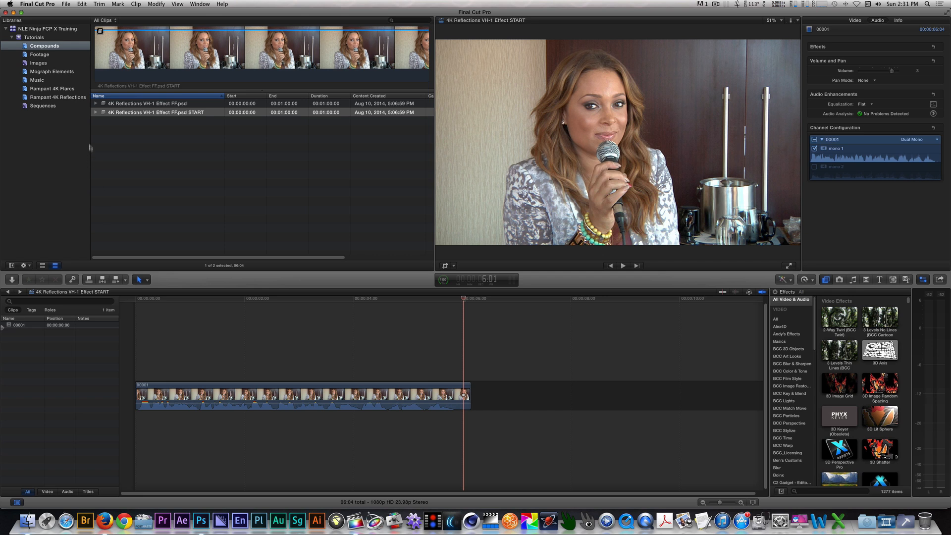
# Step: Open the START compound, hide Cutout and apply a Gaussian blur to Main Image
pyautogui.click(156, 112)
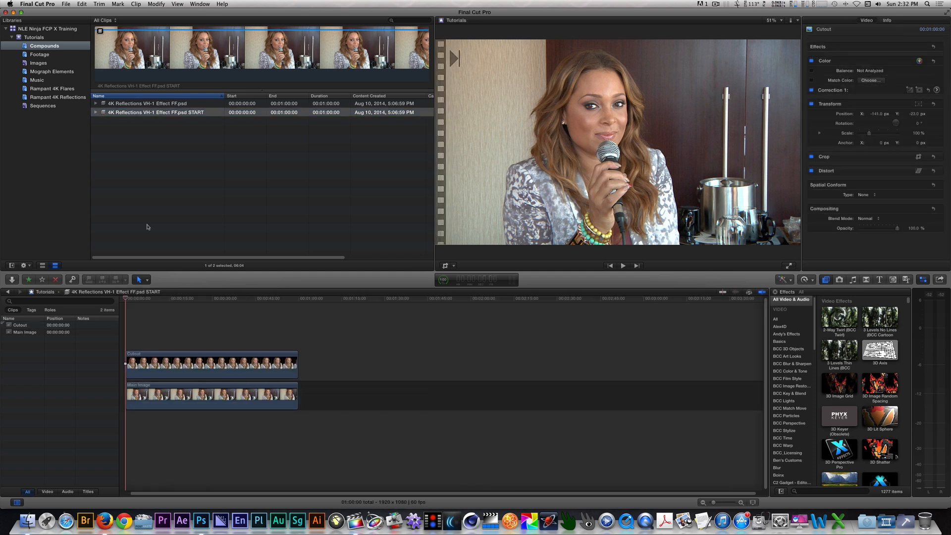
pyautogui.click(210, 363)
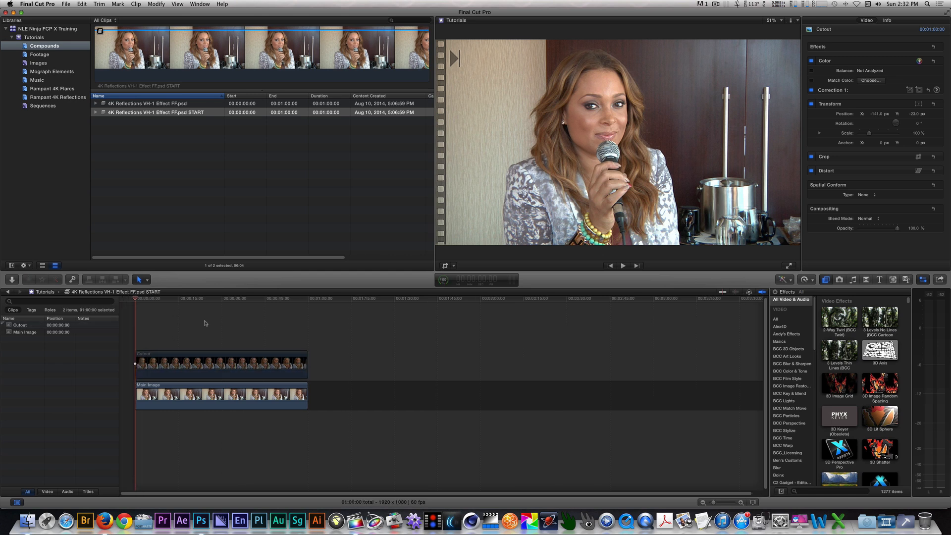
pyautogui.click(220, 395)
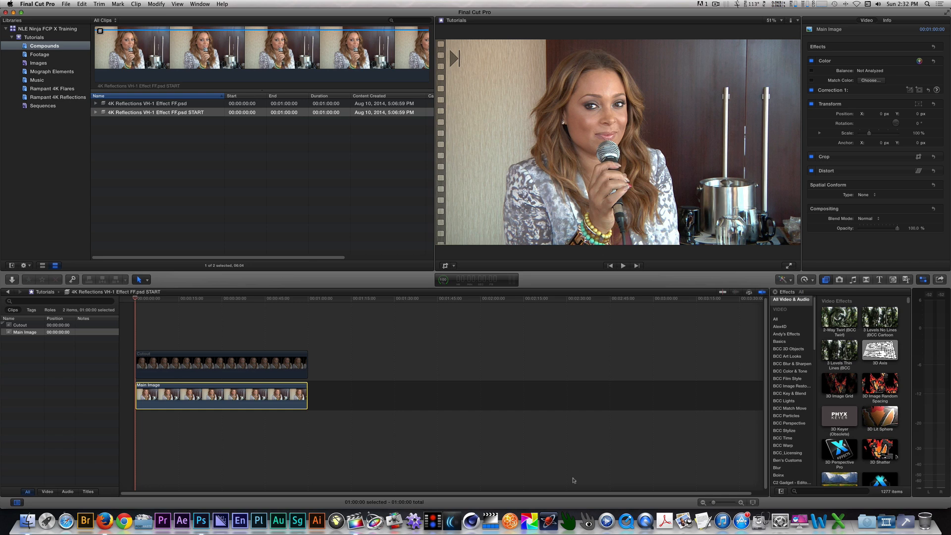
pyautogui.write('gauss')
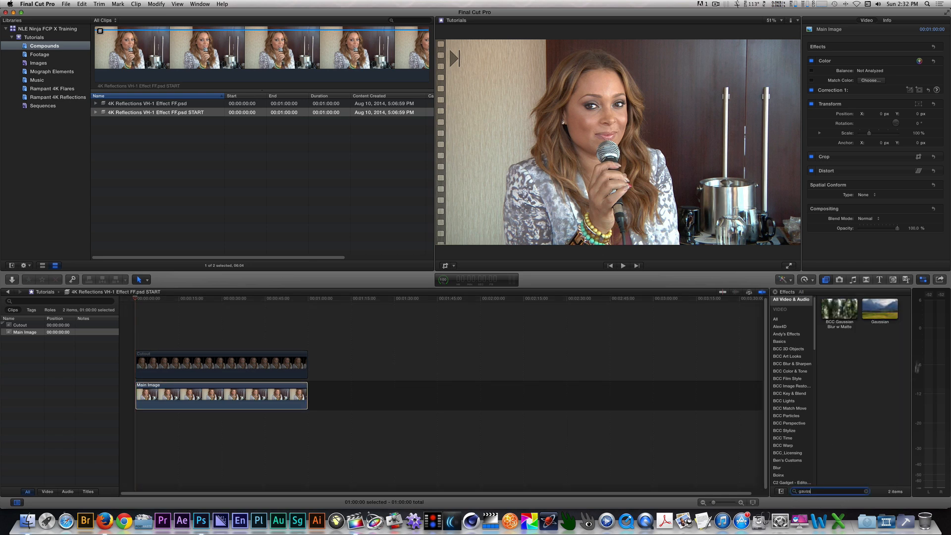
pyautogui.doubleClick(879, 308)
pyautogui.write('glow')
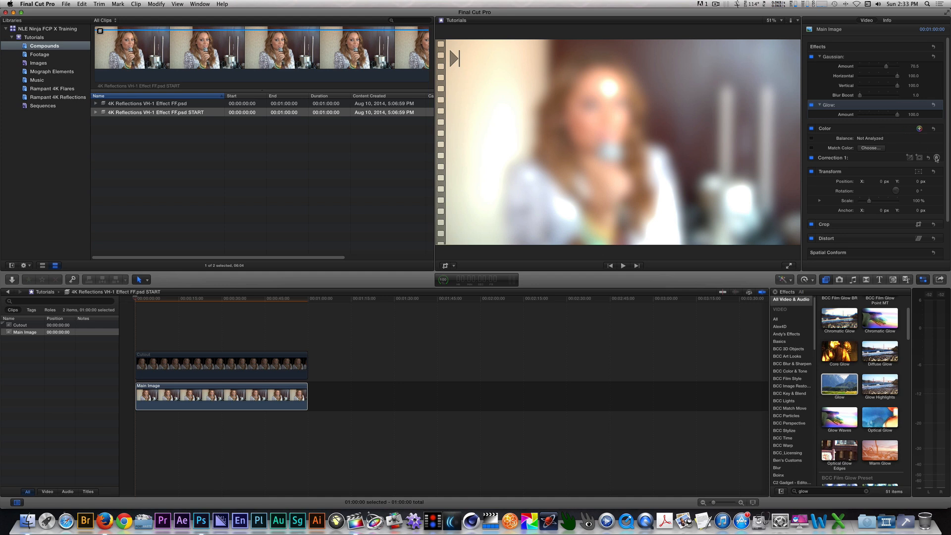
# Step: Tint the blurred Main Image background pink on the colour board
pyautogui.click(936, 157)
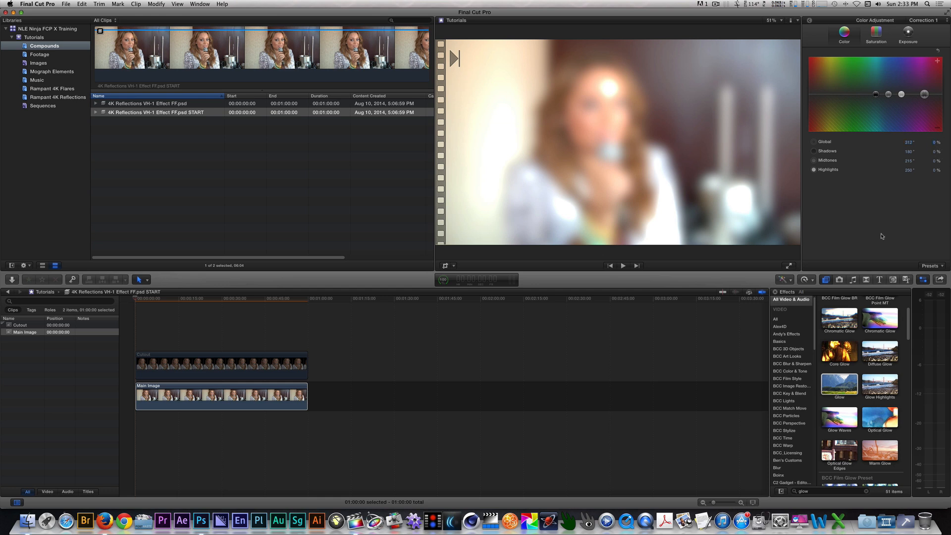
pyautogui.moveTo(901, 94); pyautogui.dragTo(923, 77)
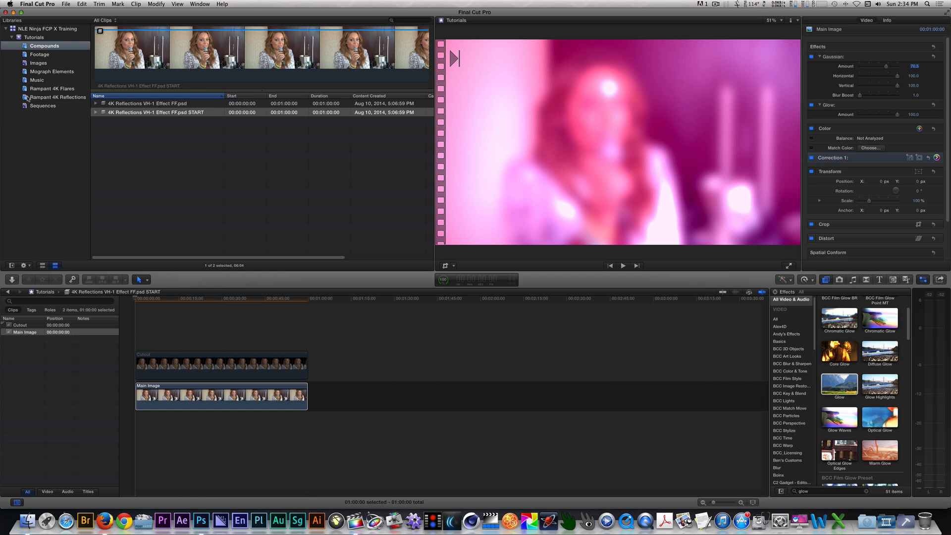
pyautogui.click(59, 97)
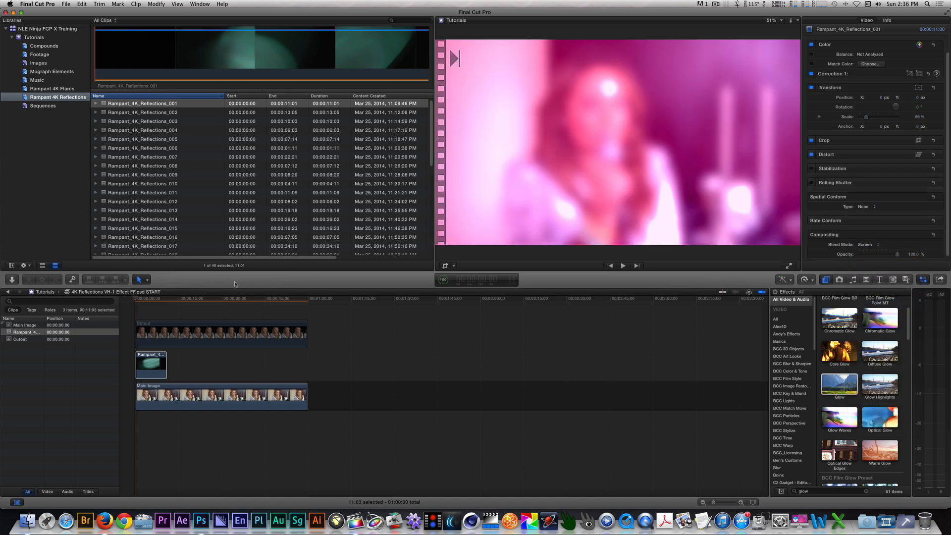
# Step: Add another Rampant 4K reflection clip to the row above Main Image
pyautogui.click(145, 298)
pyautogui.write('431')
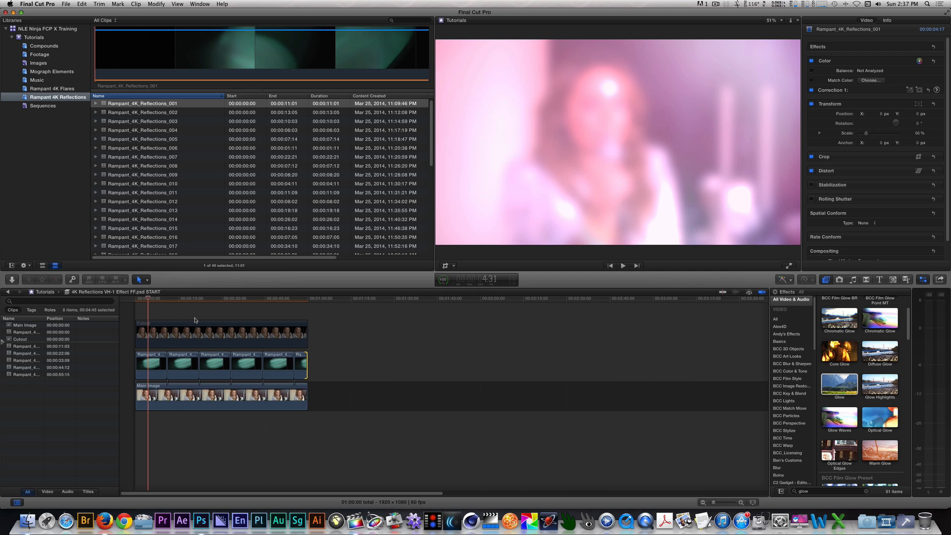
pyautogui.scroll(-3)
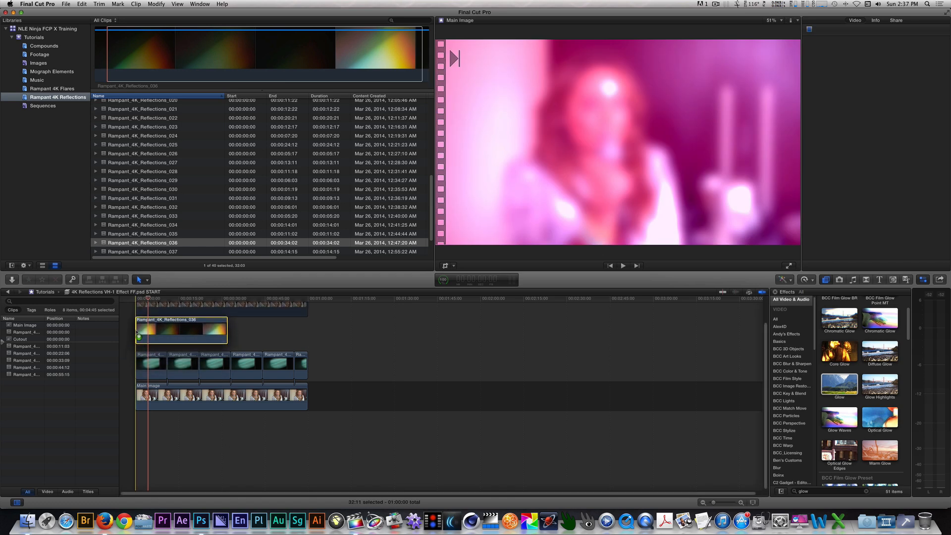
# Step: Set the Rampant_4K_Reflections_036 light leak to Screen blend and duplicate it across the intro
pyautogui.click(183, 330)
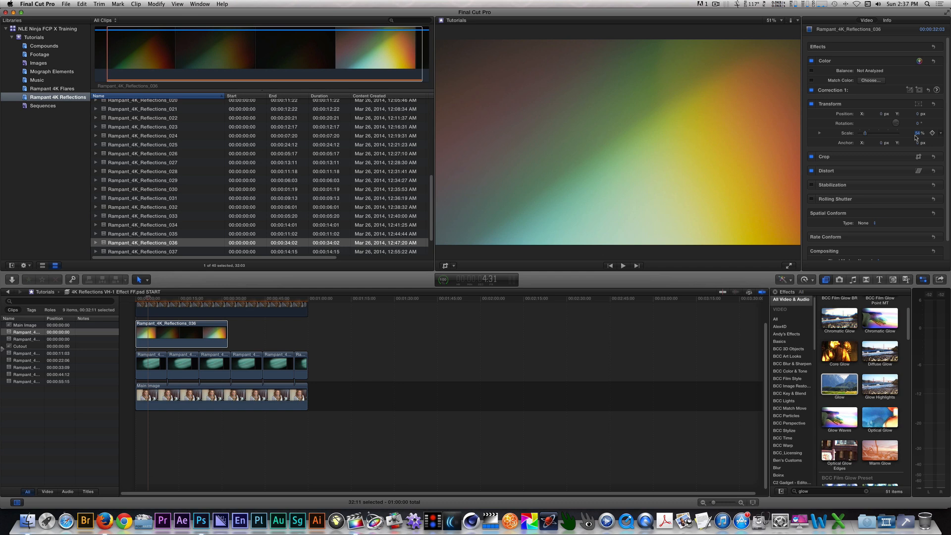
pyautogui.click(885, 242)
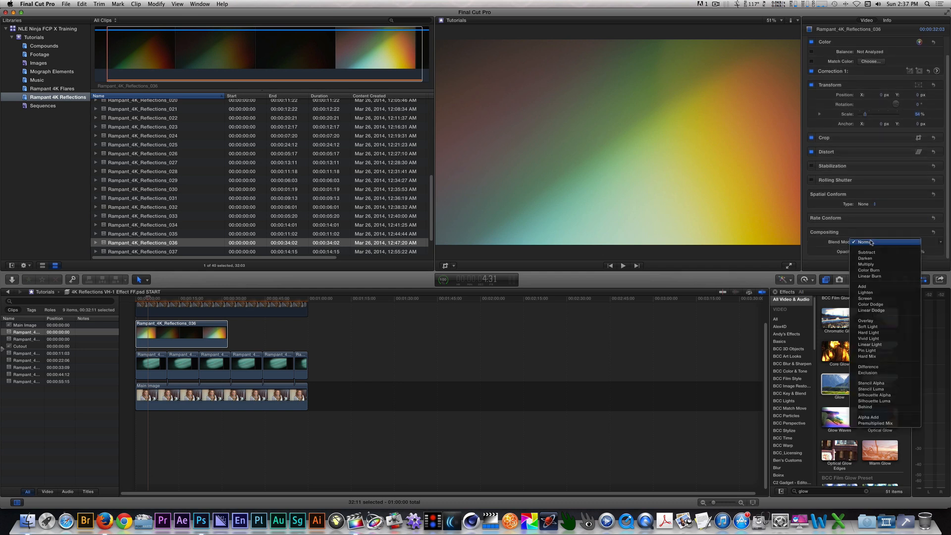
pyautogui.moveTo(865, 298)
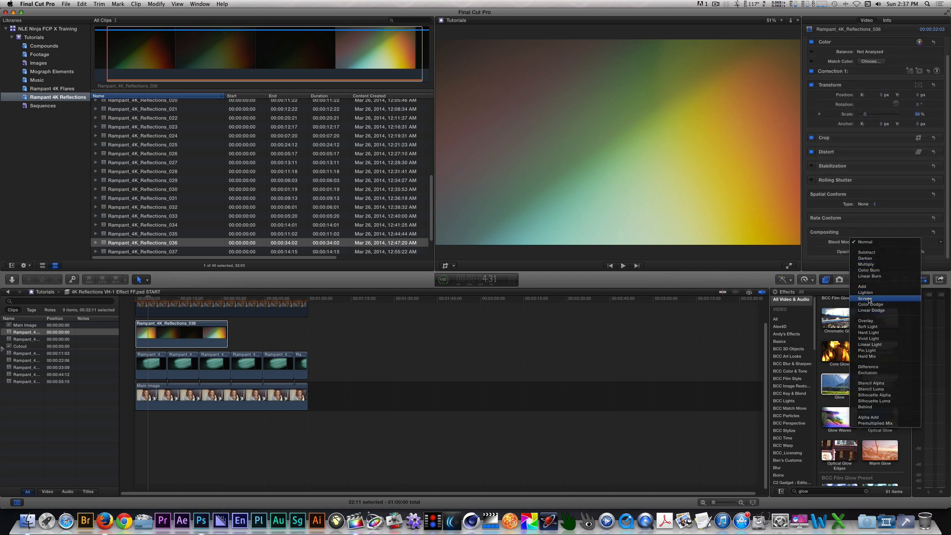
pyautogui.click(865, 298)
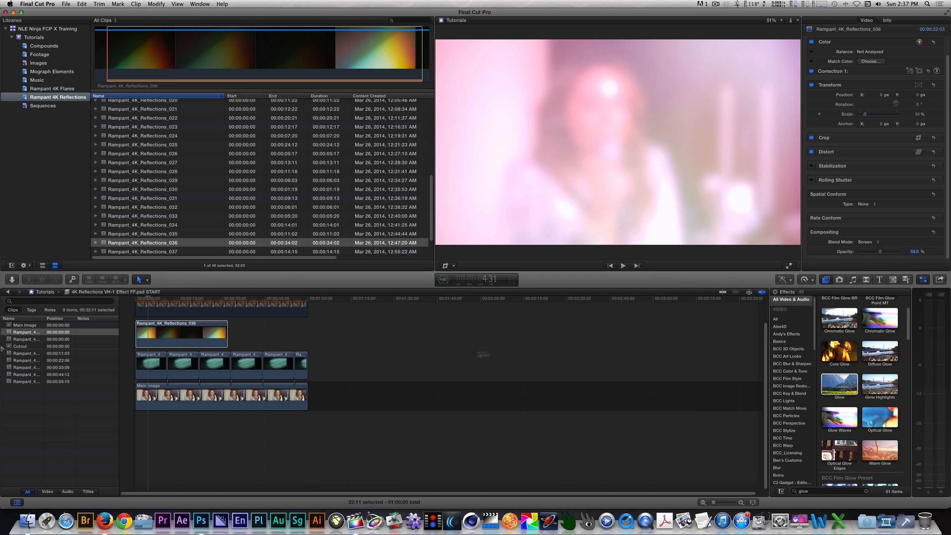
pyautogui.moveTo(182, 333); pyautogui.dragTo(274, 333)
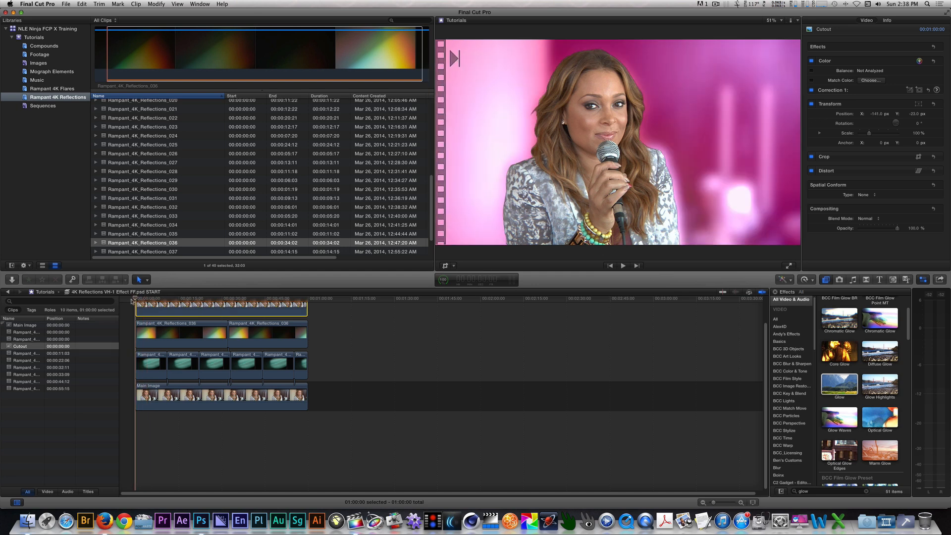
pyautogui.click(622, 266)
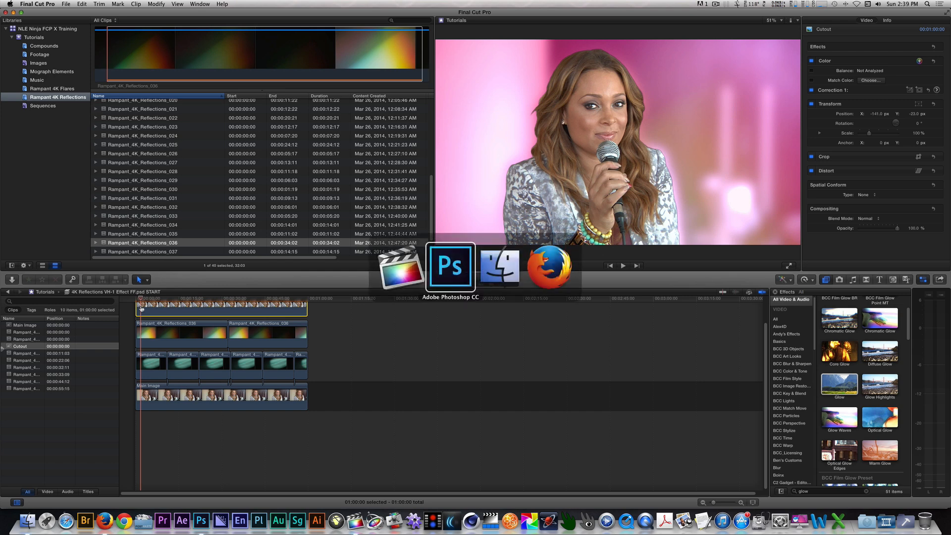
pyautogui.click(449, 267)
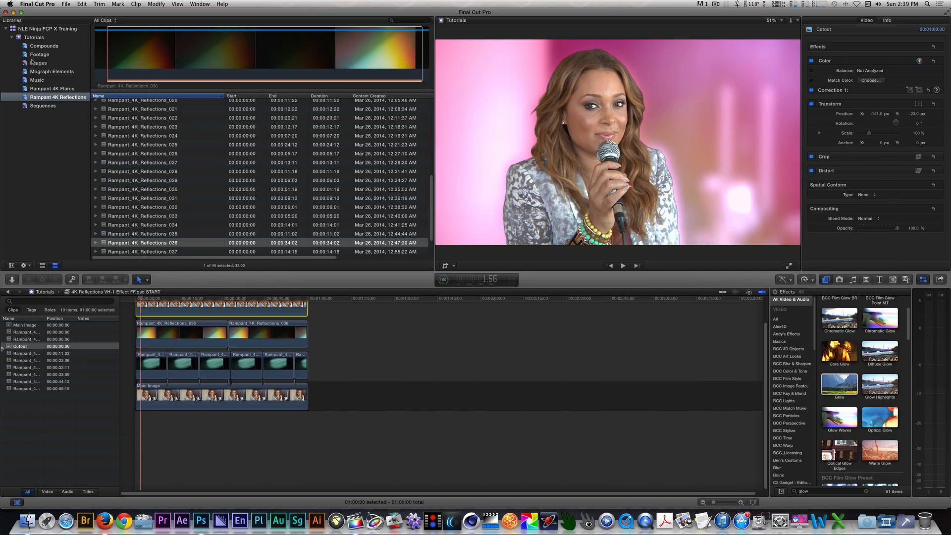
pyautogui.click(38, 62)
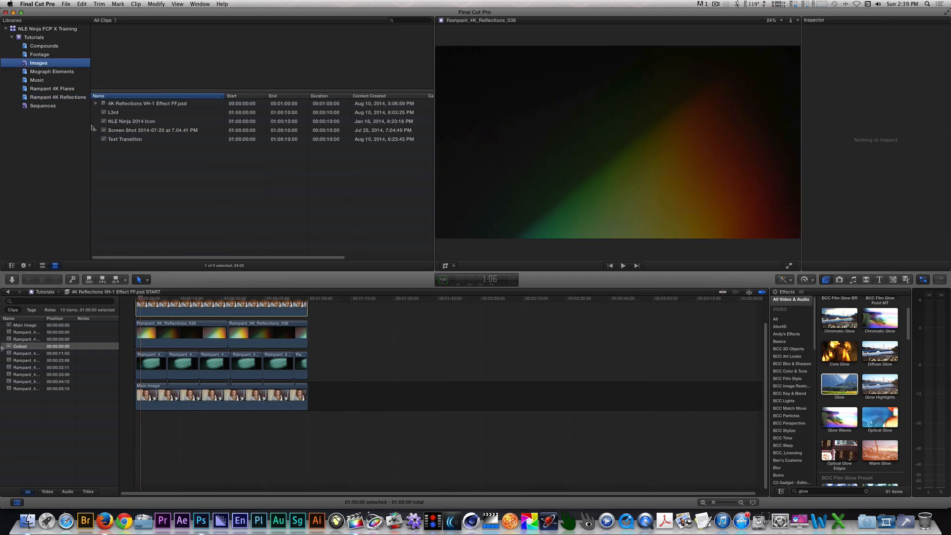
pyautogui.click(112, 112)
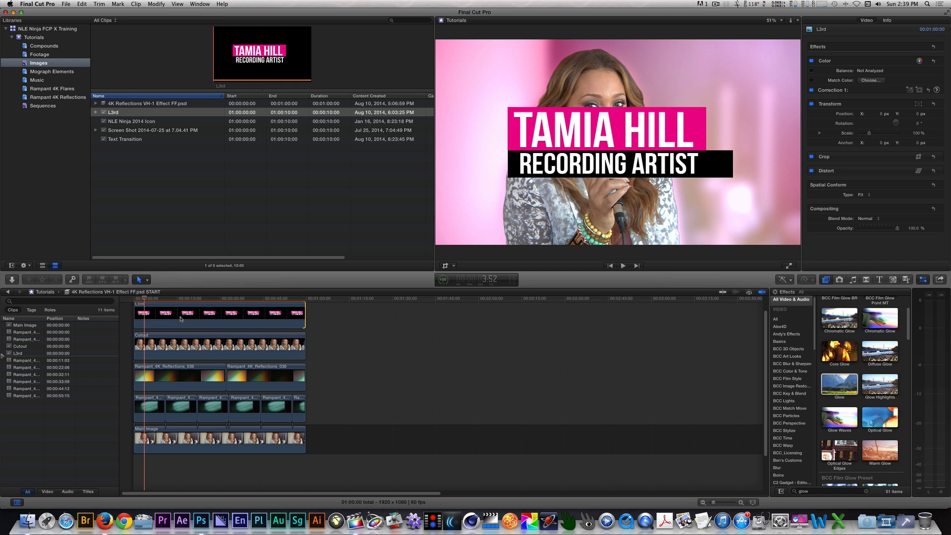
pyautogui.click(218, 313)
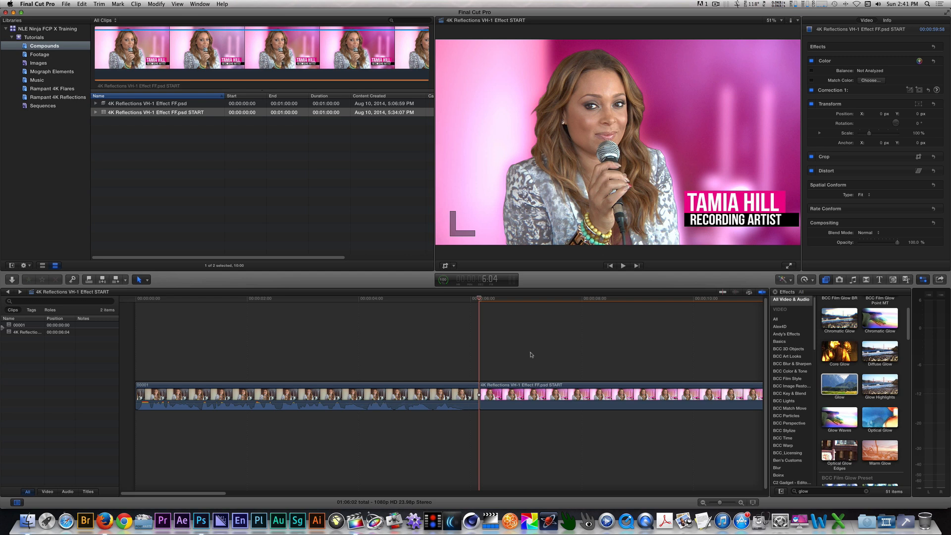
# Step: Start a Ken Burns crop on the freeze-frame compound clip in the viewer
pyautogui.click(618, 394)
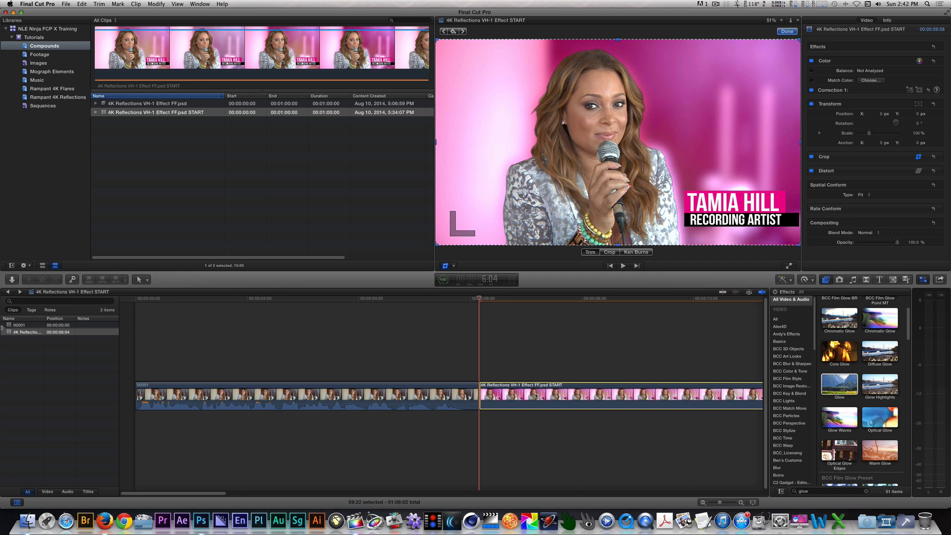
pyautogui.click(634, 252)
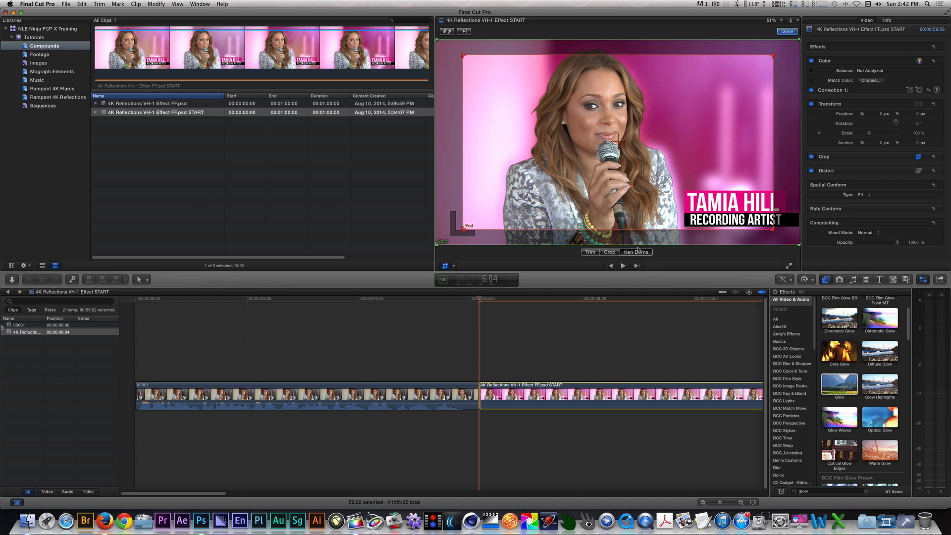
pyautogui.moveTo(637, 250)
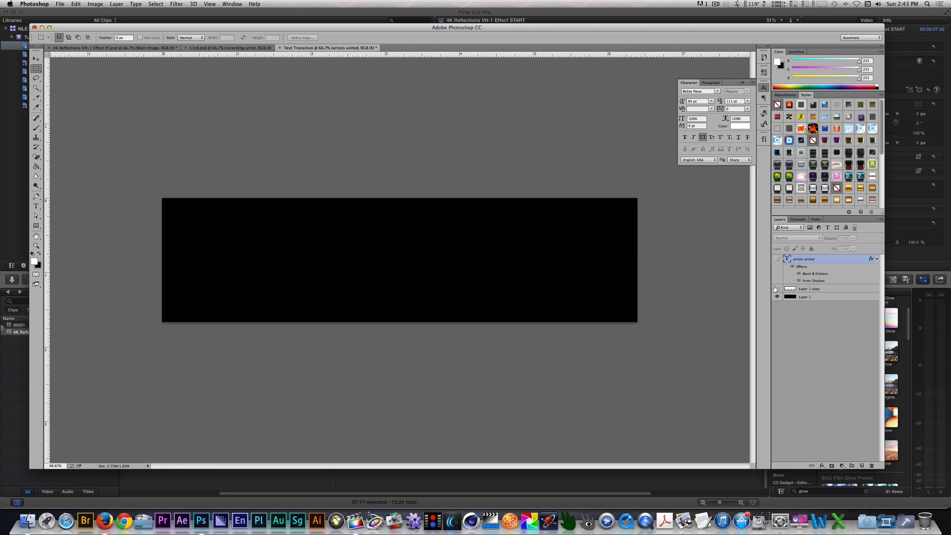
# Step: Turn on the 'artists united' text layer in the Text Transition PSD
pyautogui.click(776, 259)
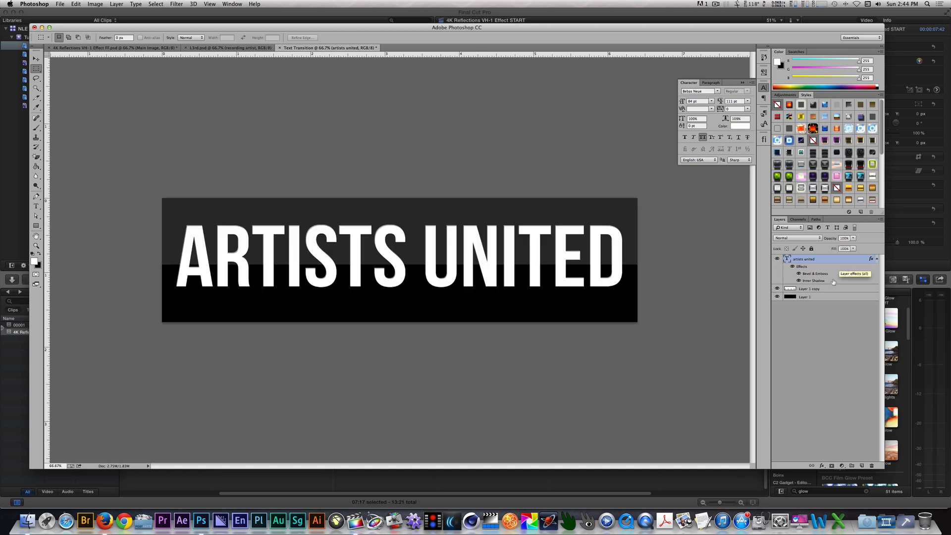
pyautogui.moveTo(830, 280)
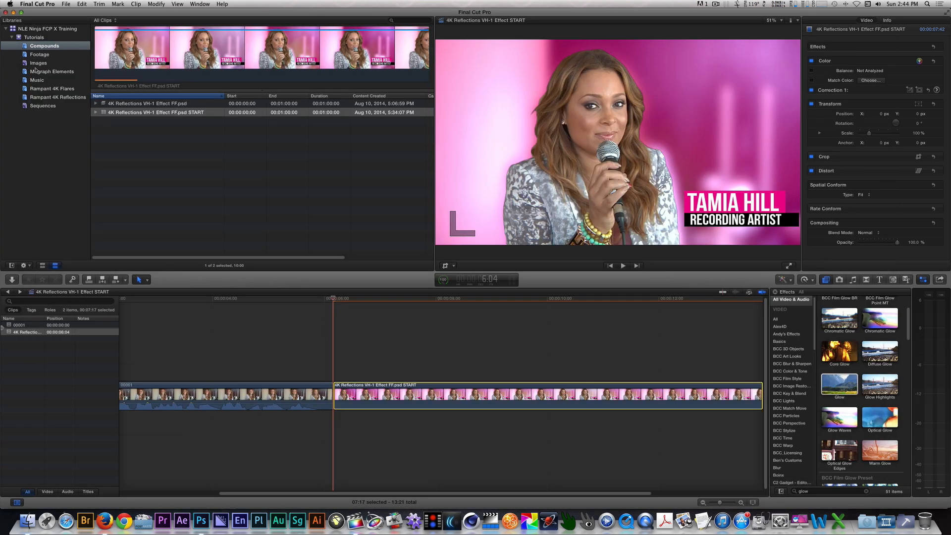
# Step: Select the Text Transition graphic in the Images event
pyautogui.click(39, 63)
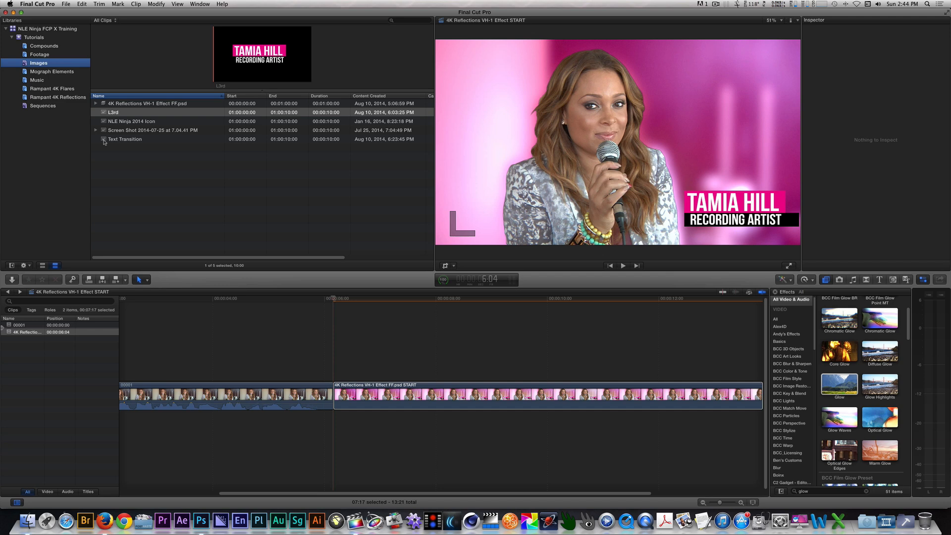
pyautogui.click(125, 139)
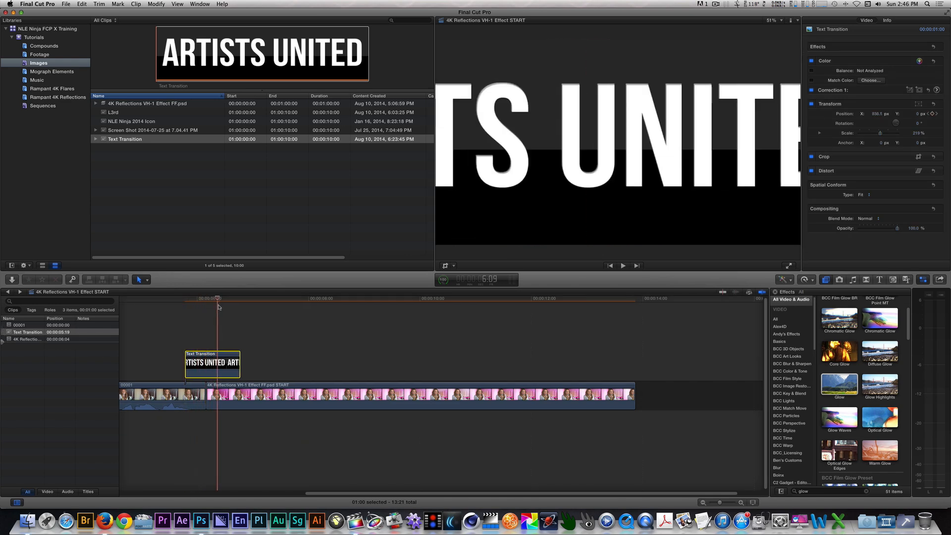
# Step: Select the ARTISTS UNITED Text Transition clip placed above the freeze-frame compound
pyautogui.click(279, 298)
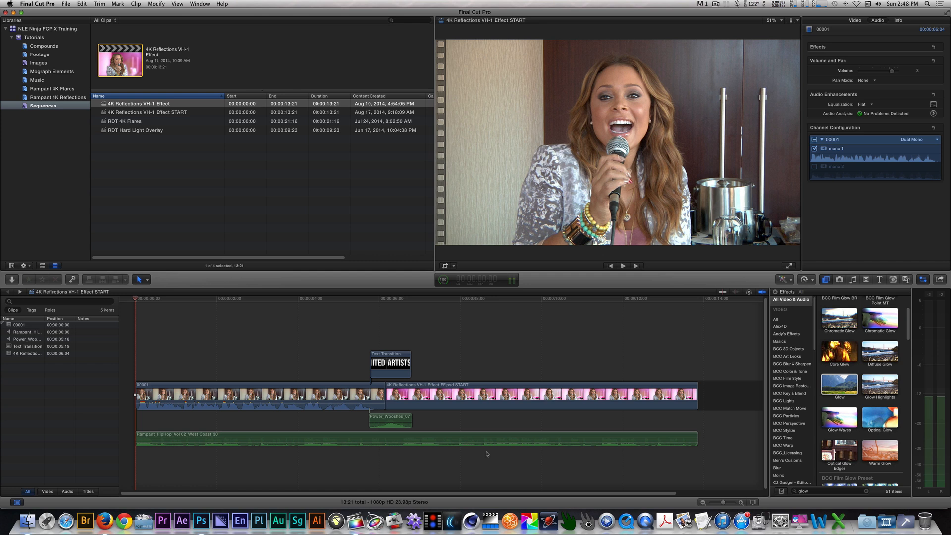
# Step: Select the finished '4K Reflections VH-1 Effect' project to review the completed edit
pyautogui.click(622, 265)
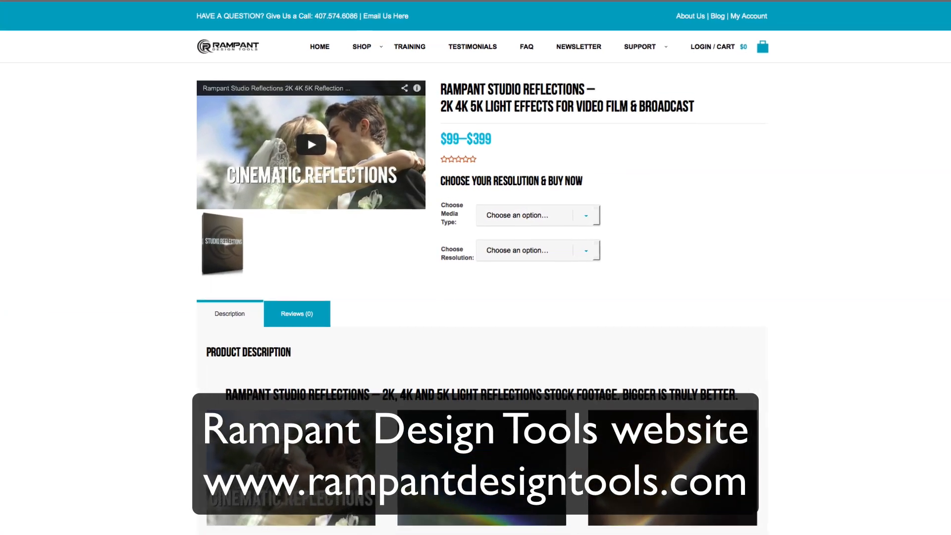
# Step: Scroll down through the Rampant Design Twitter profile and RampantMedia Facebook timeline
pyautogui.scroll(-3)
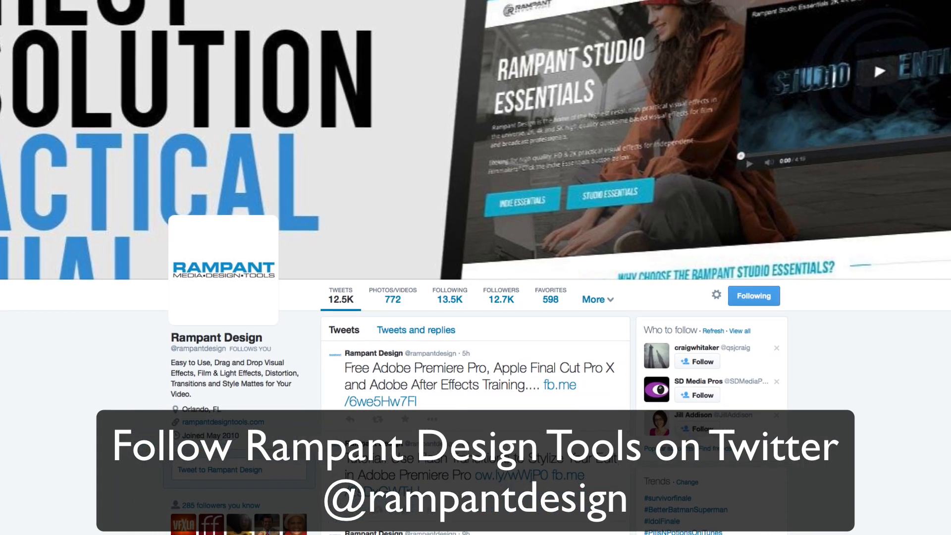
pyautogui.scroll(-3)
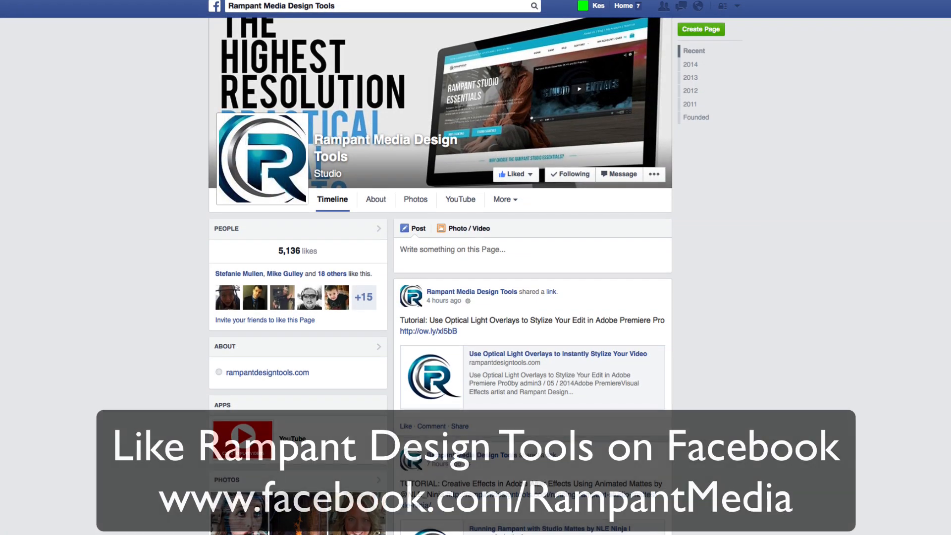
pyautogui.scroll(-3)
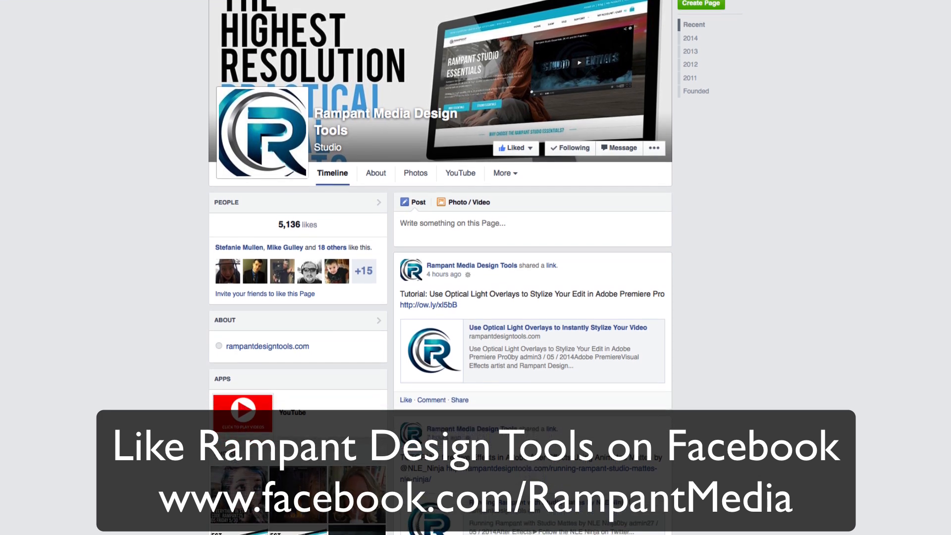
pyautogui.scroll(-3)
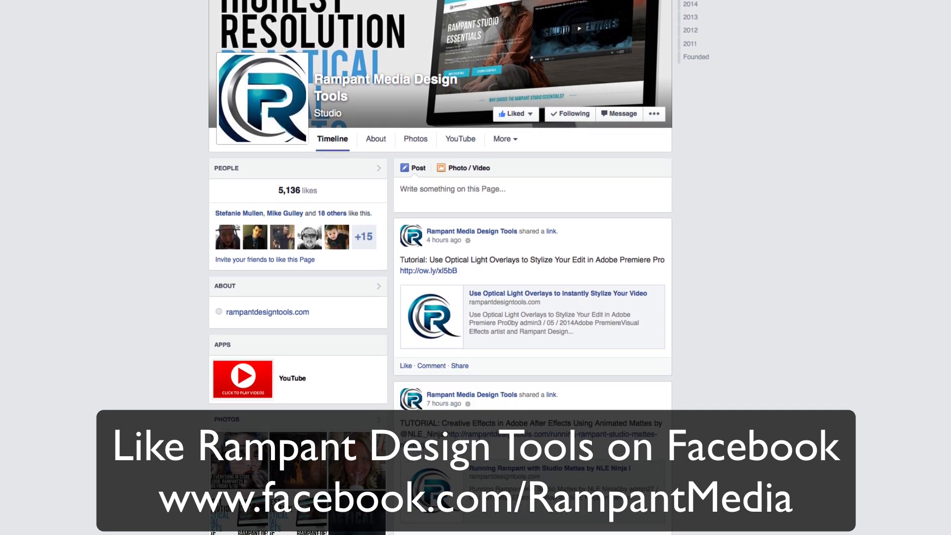
pyautogui.scroll(-3)
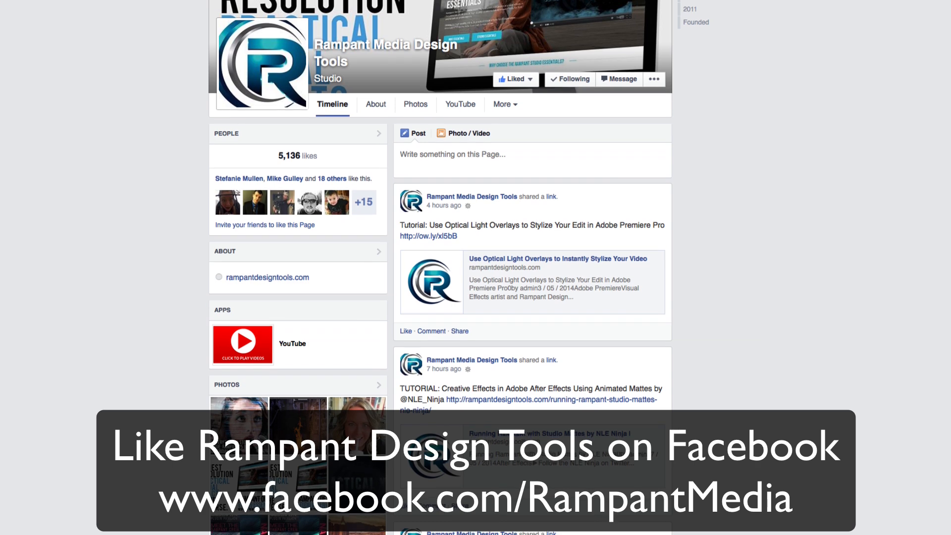
pyautogui.scroll(-3)
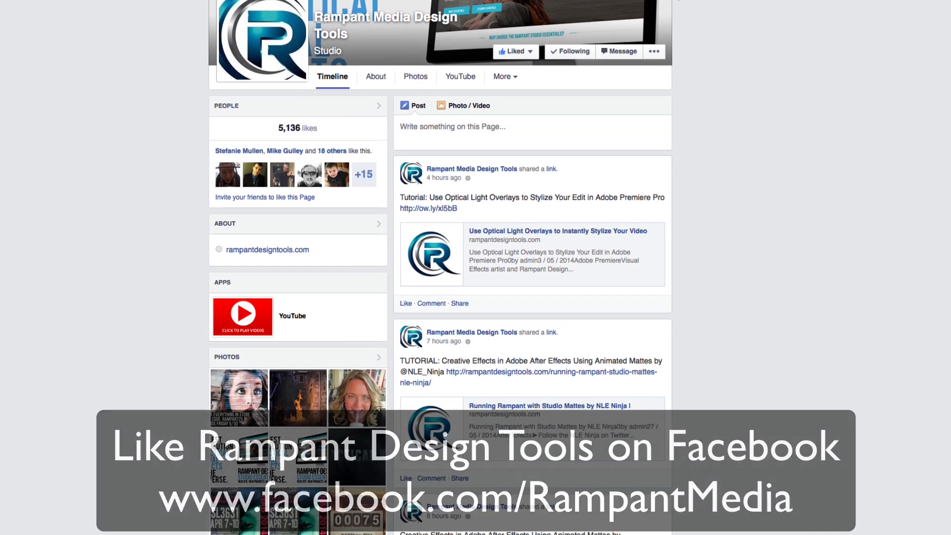